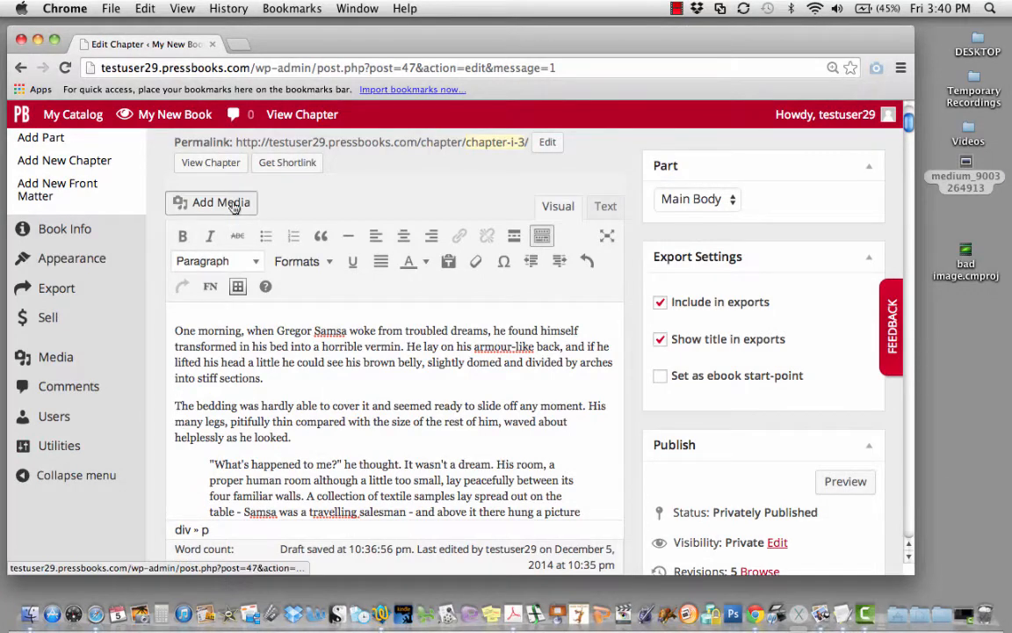
pyautogui.click(221, 202)
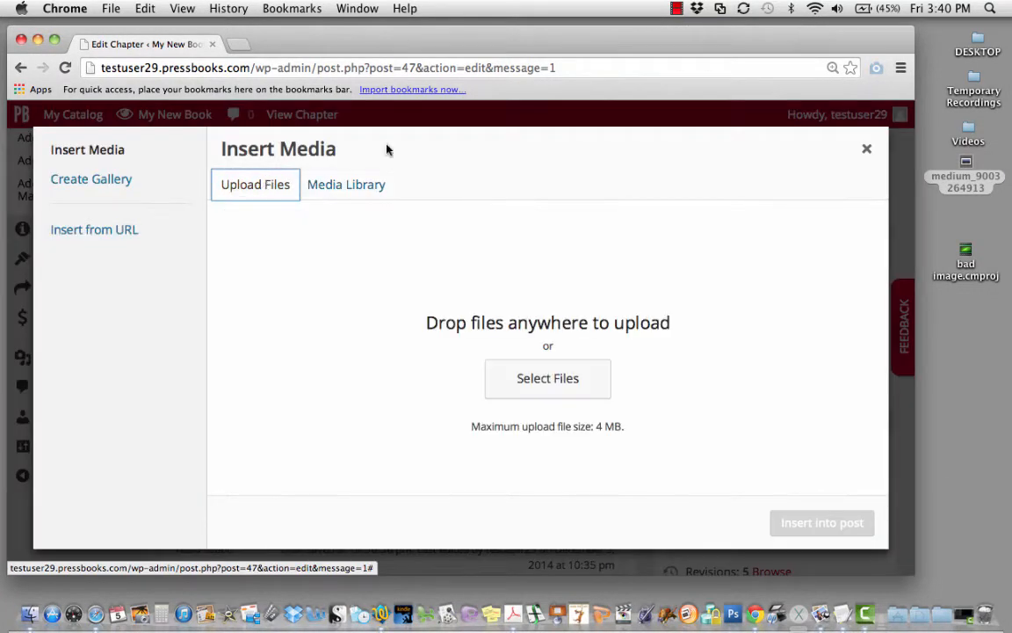
pyautogui.click(548, 378)
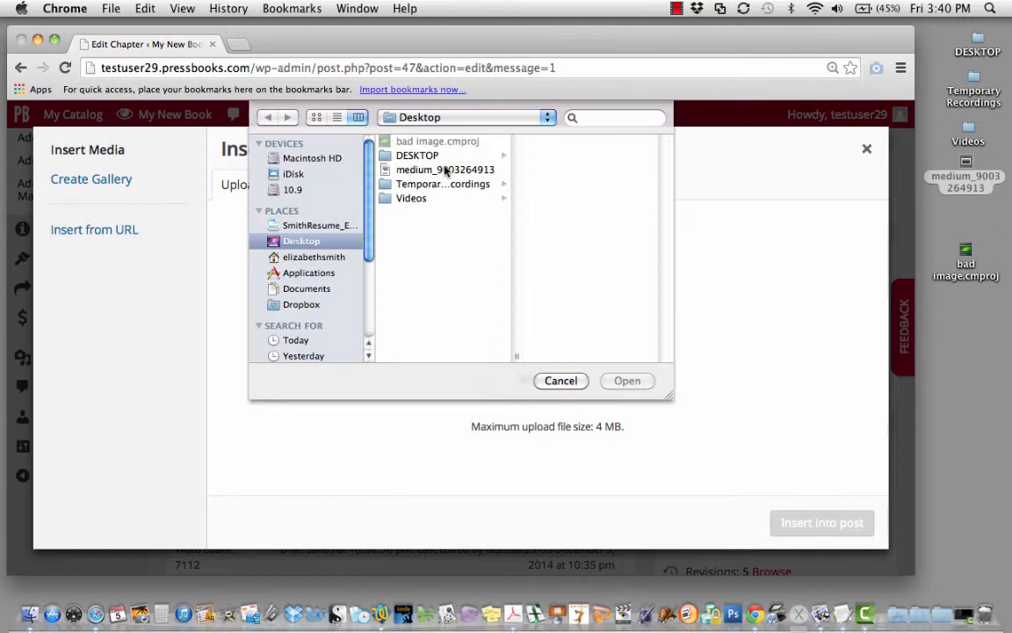
pyautogui.click(446, 170)
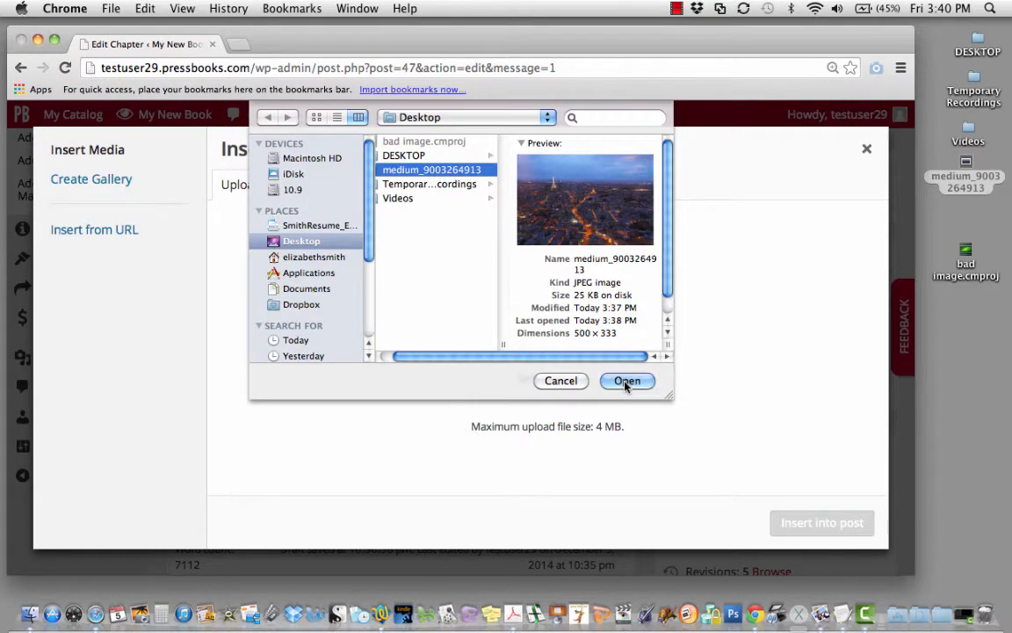
pyautogui.click(626, 380)
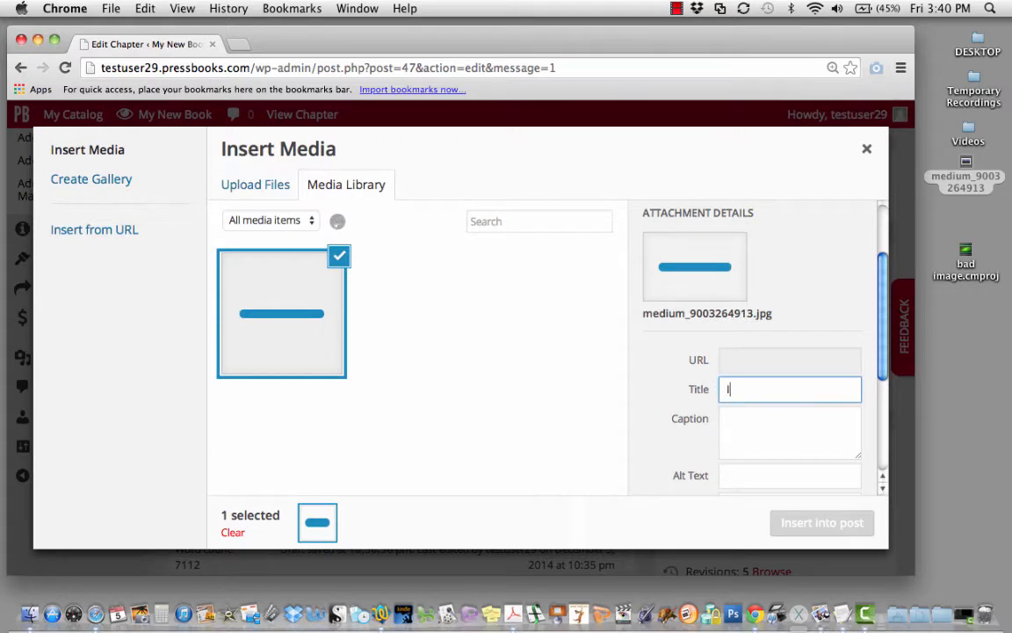
# Enter the photo's title, caption and alt text in Attachment Details
pyautogui.write('Image Title')
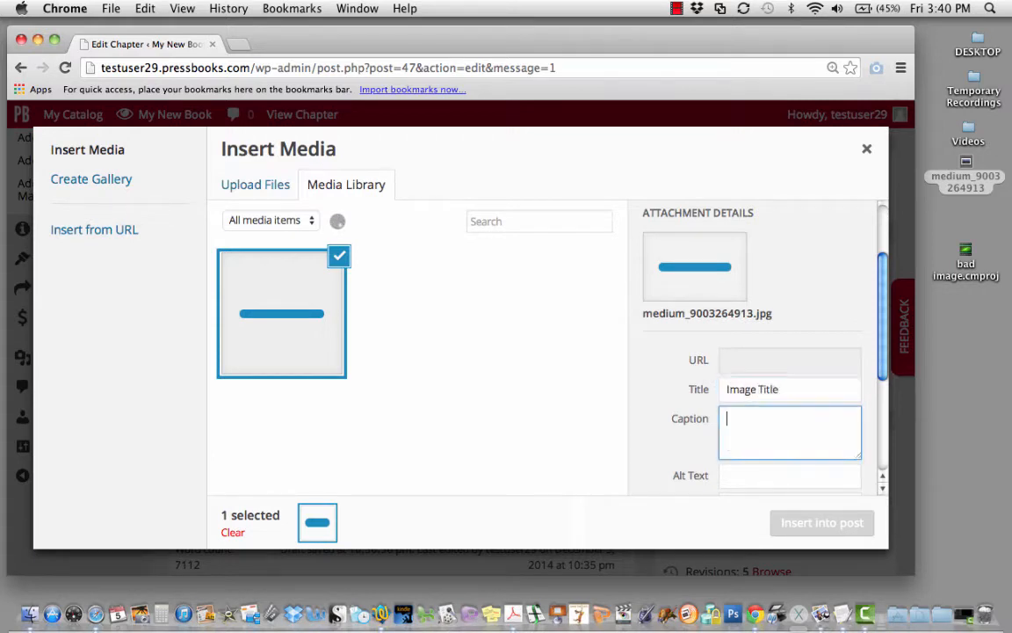
pyautogui.write('Add a cap')
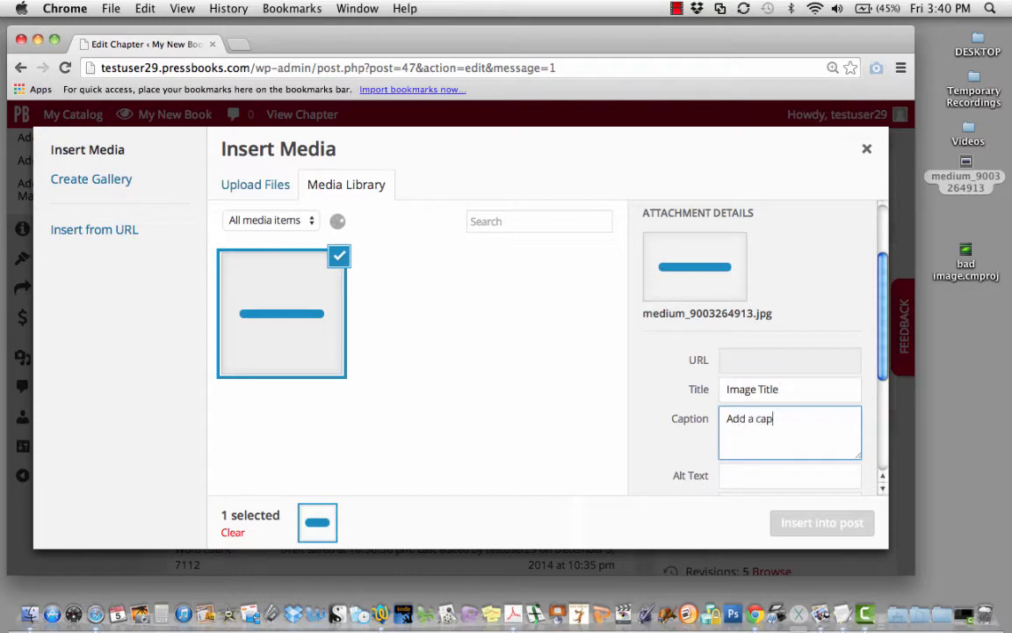
pyautogui.click(788, 474)
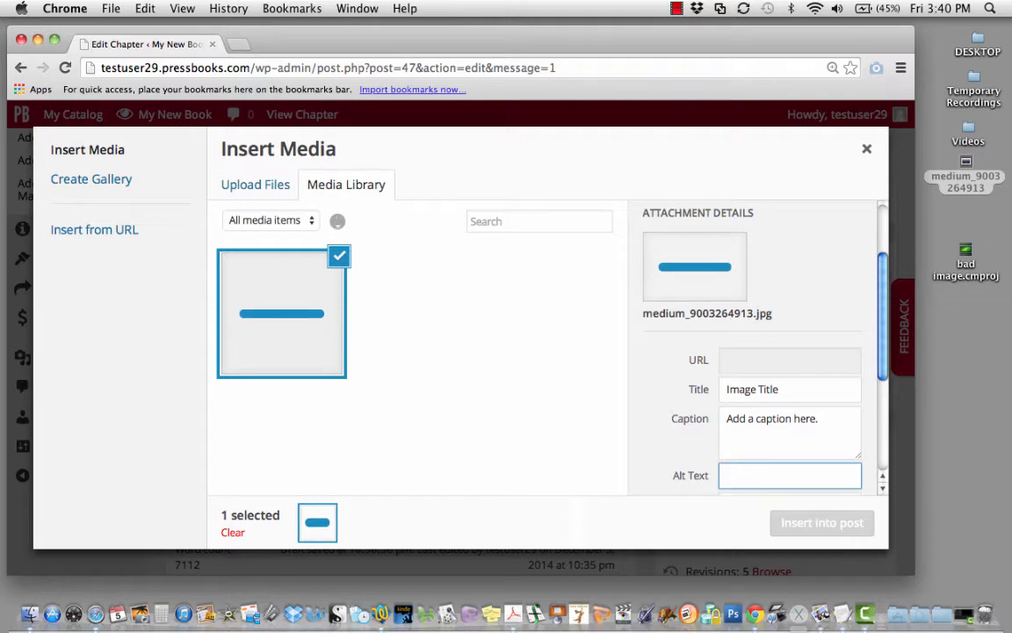
pyautogui.moveTo(890, 373)
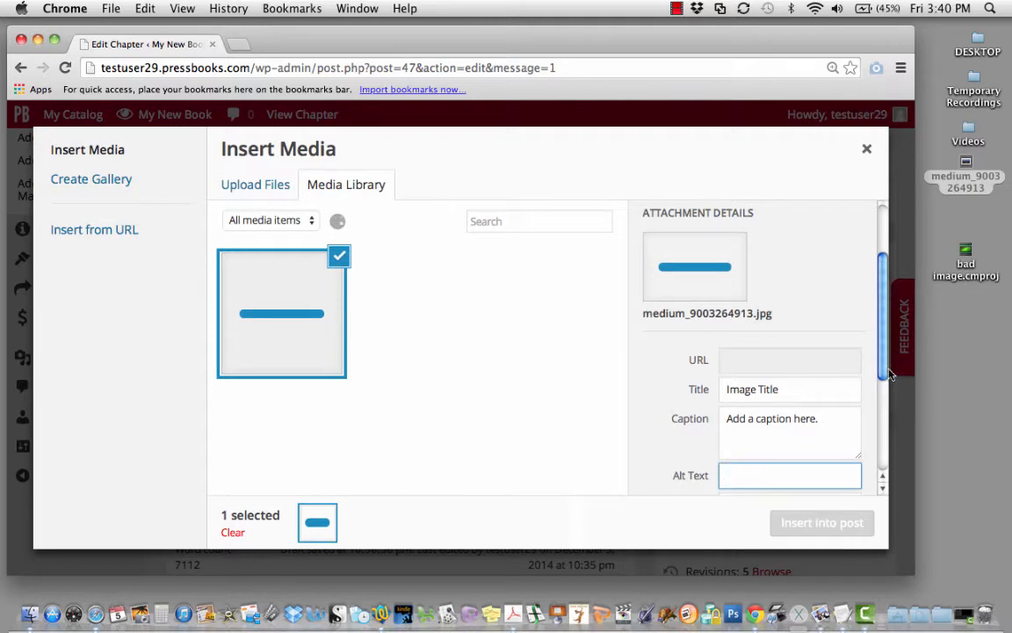
pyautogui.scroll(-3)
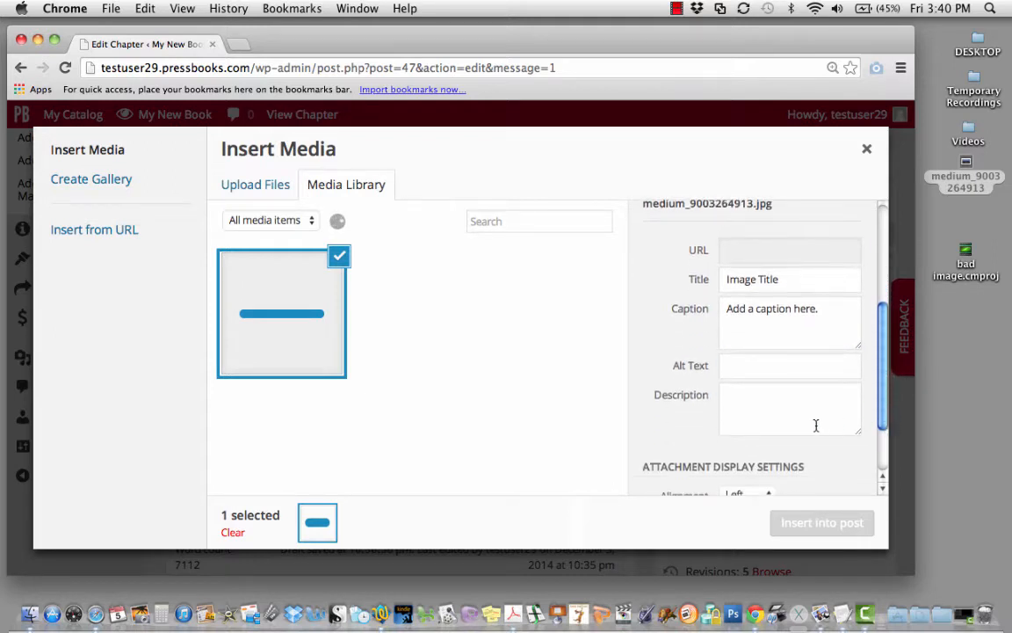
pyautogui.click(789, 365)
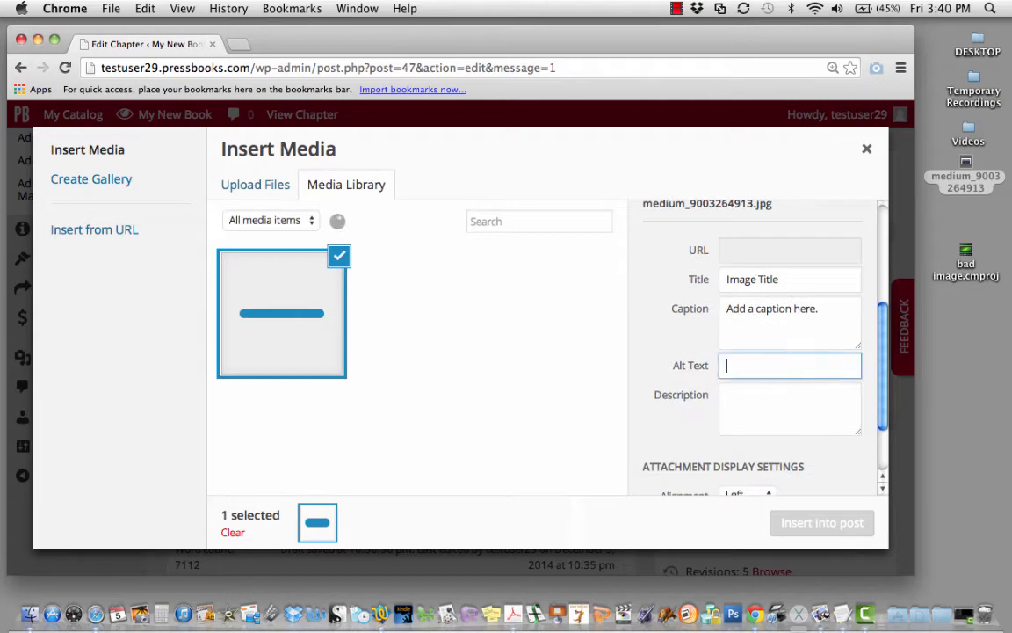
pyautogui.write('alt text here.')
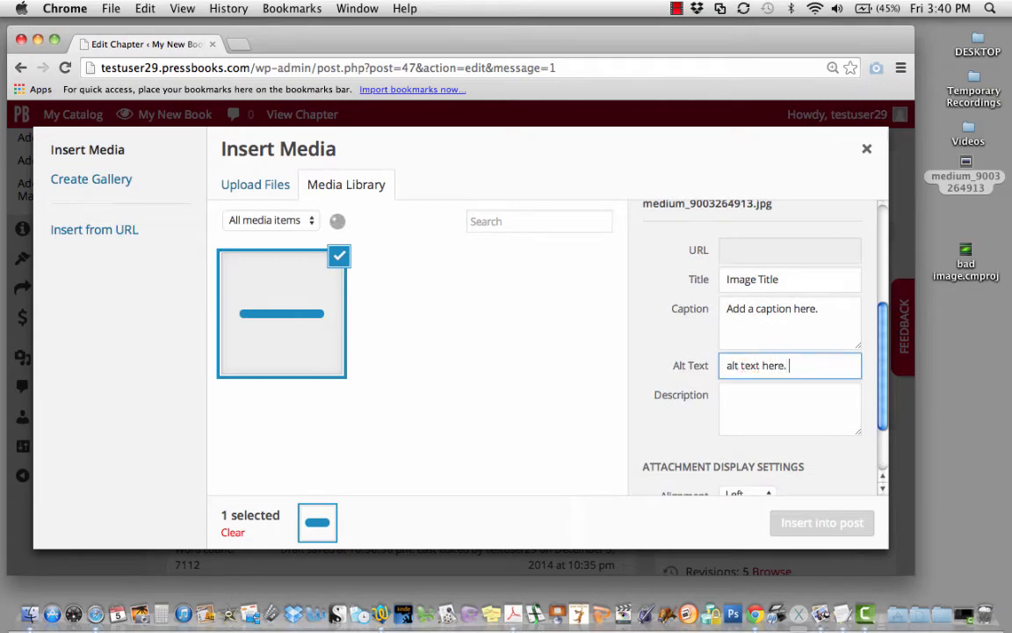
# Add a description for the photo and set its alignment to Center
pyautogui.write('You might')
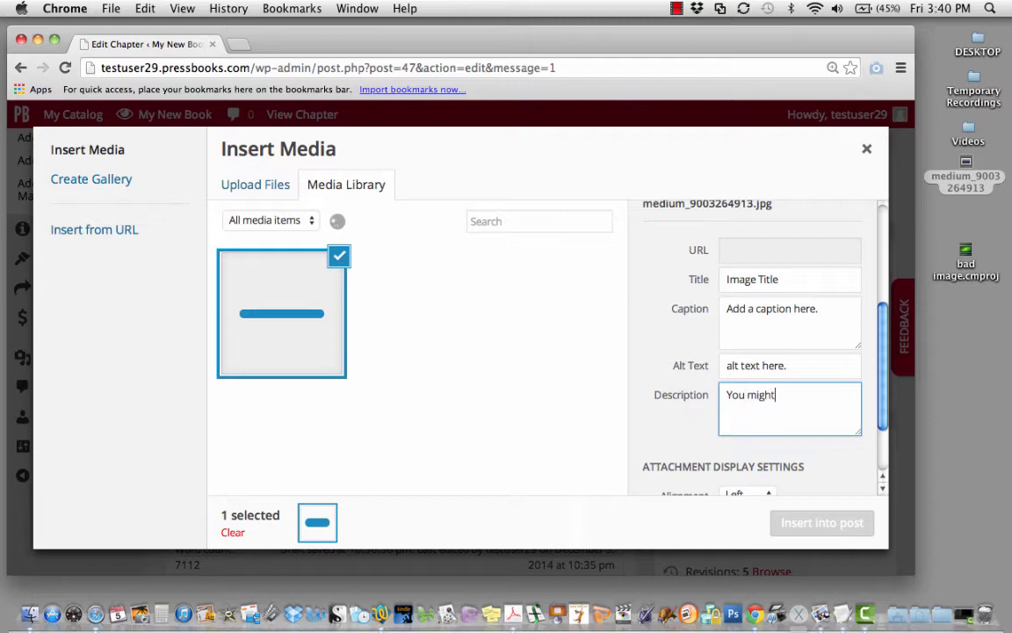
pyautogui.write('also want a descr')
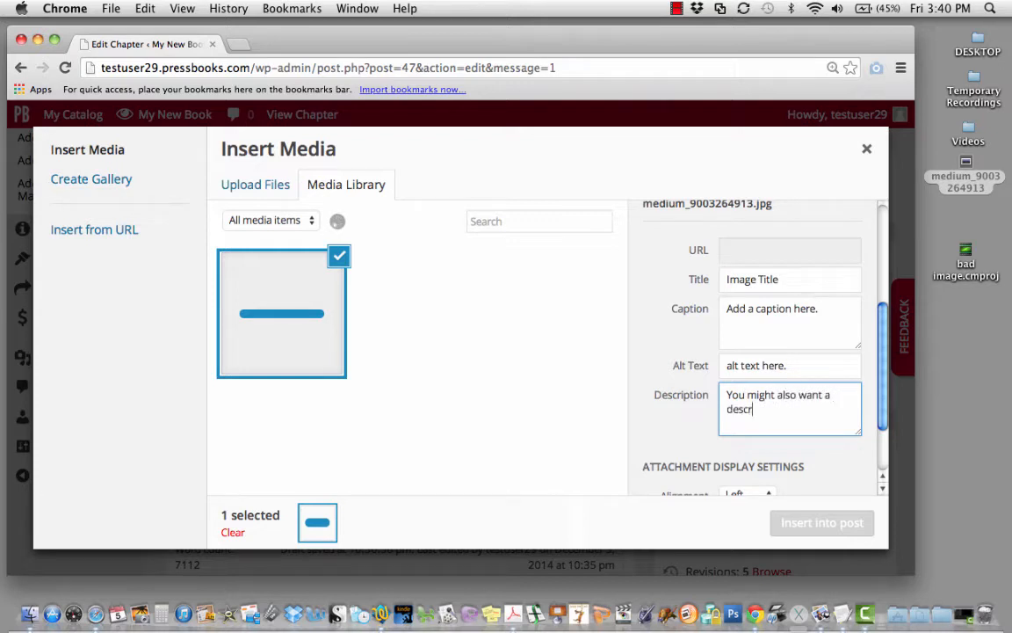
pyautogui.scroll(-3)
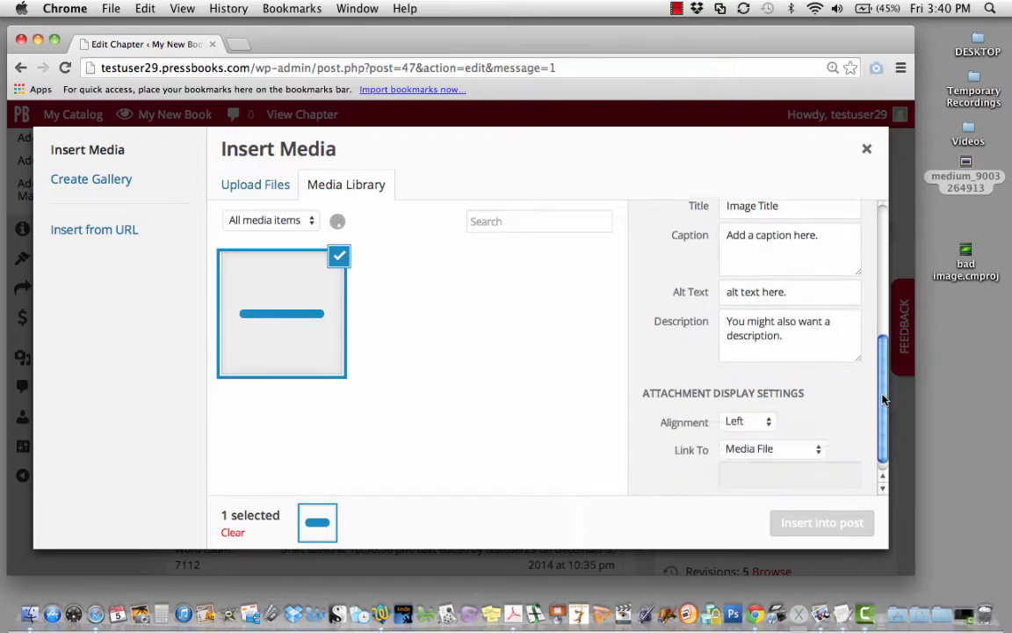
pyautogui.click(747, 408)
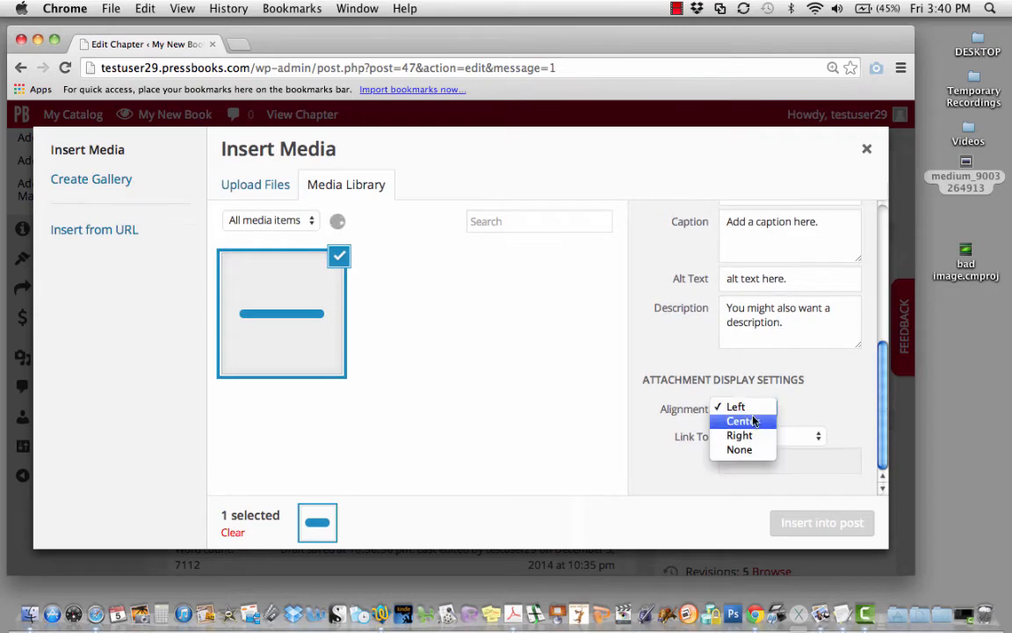
pyautogui.click(866, 148)
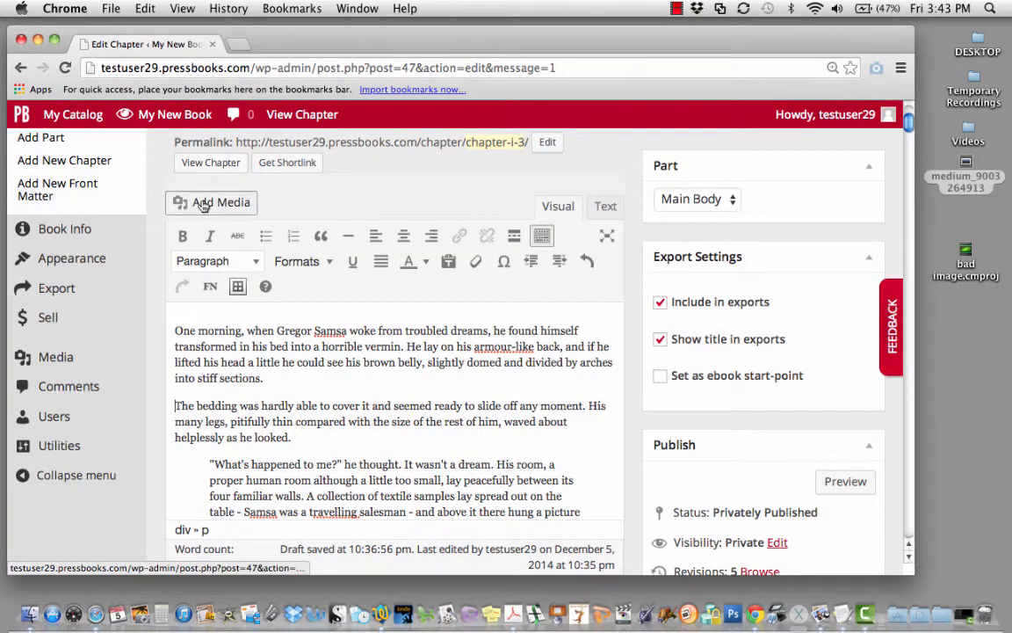
# Reopen Add Media and switch from Create Gallery to Insert Media for the Paris photo
pyautogui.click(211, 203)
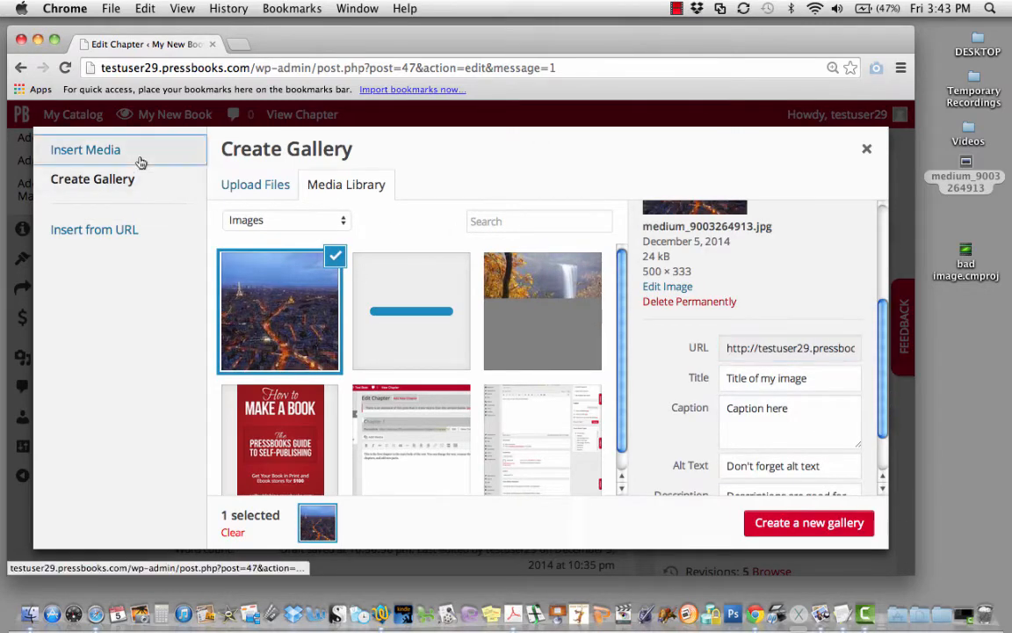
pyautogui.click(866, 148)
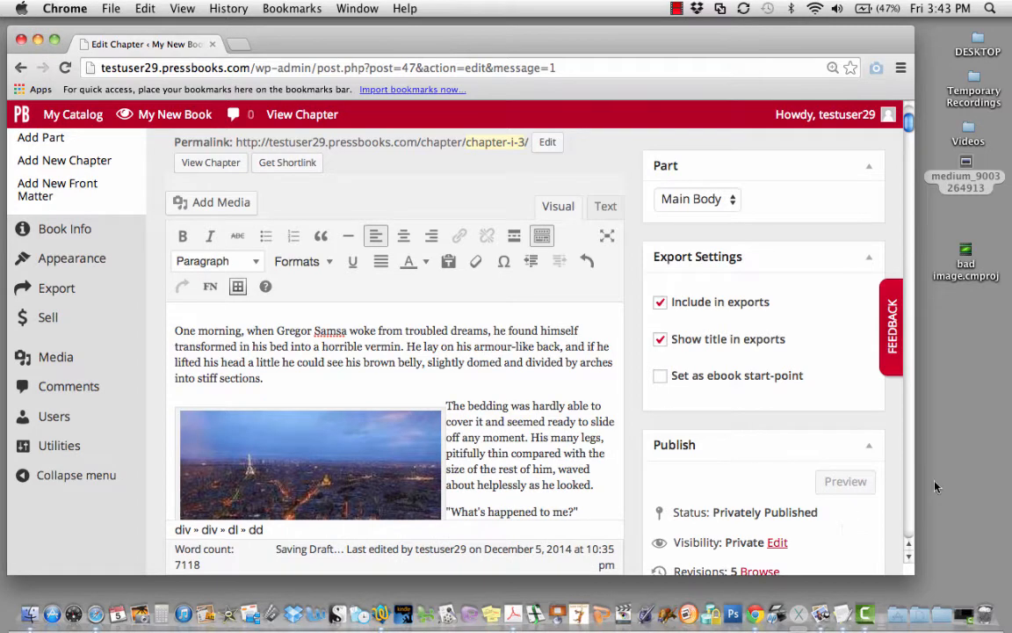
pyautogui.scroll(-3)
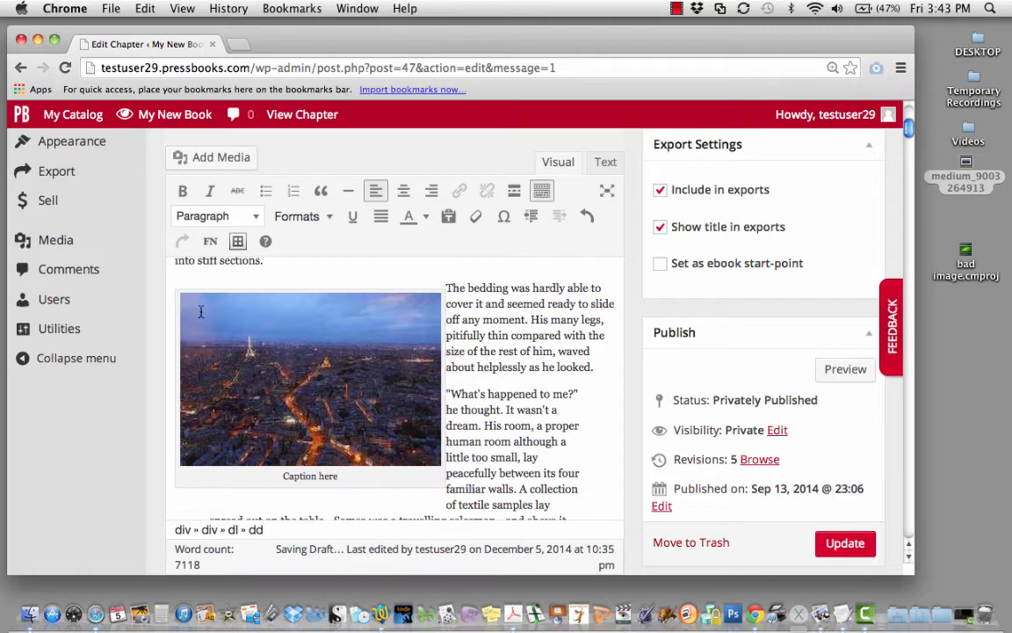
# Select the inserted Paris photo, open its Image Details and choose Edit Original
pyautogui.click(308, 378)
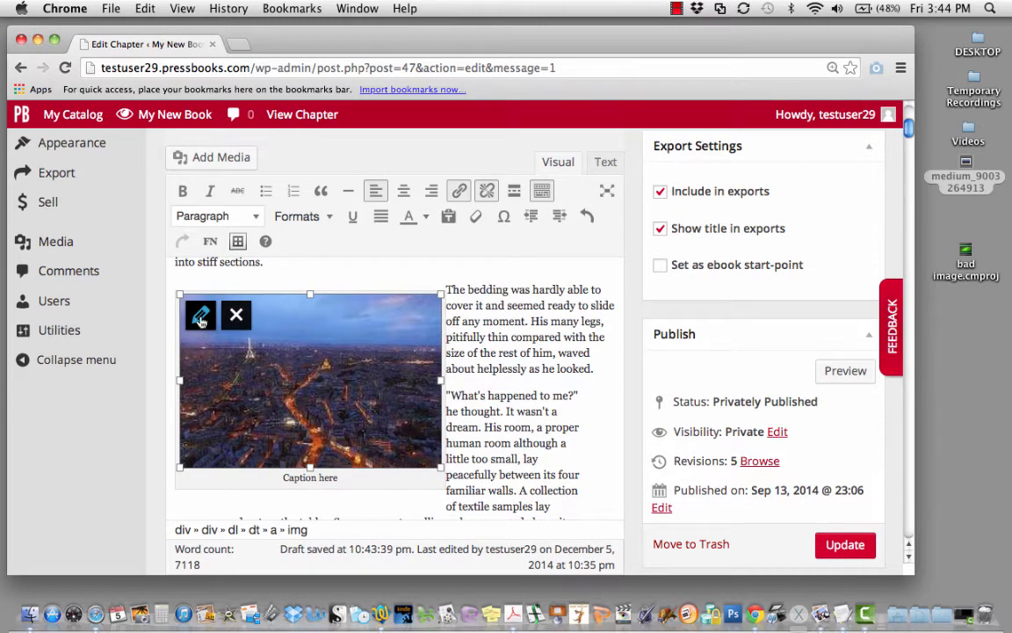
pyautogui.click(200, 314)
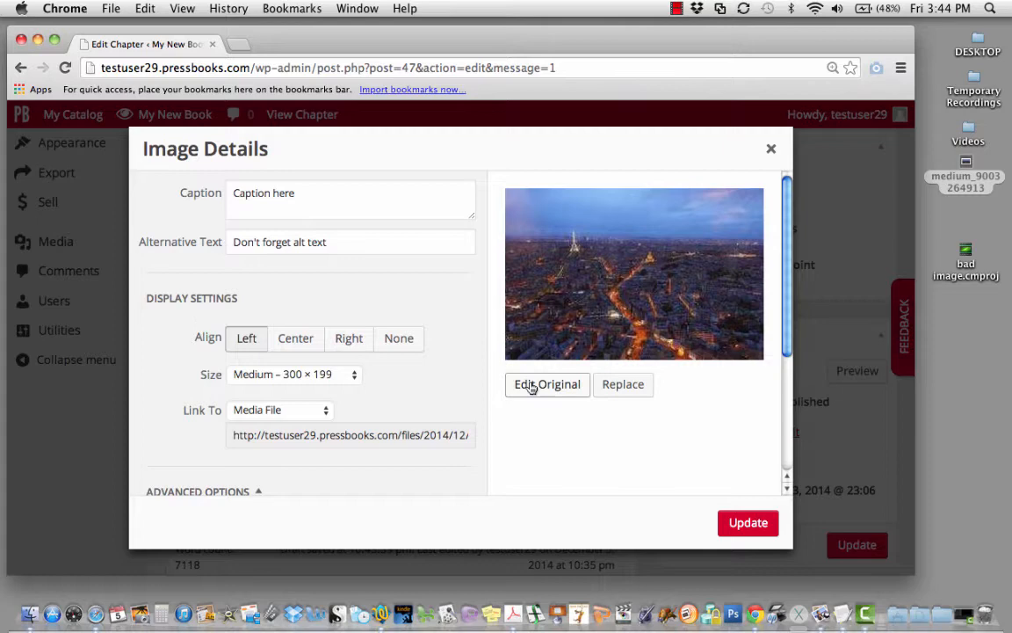
pyautogui.click(547, 384)
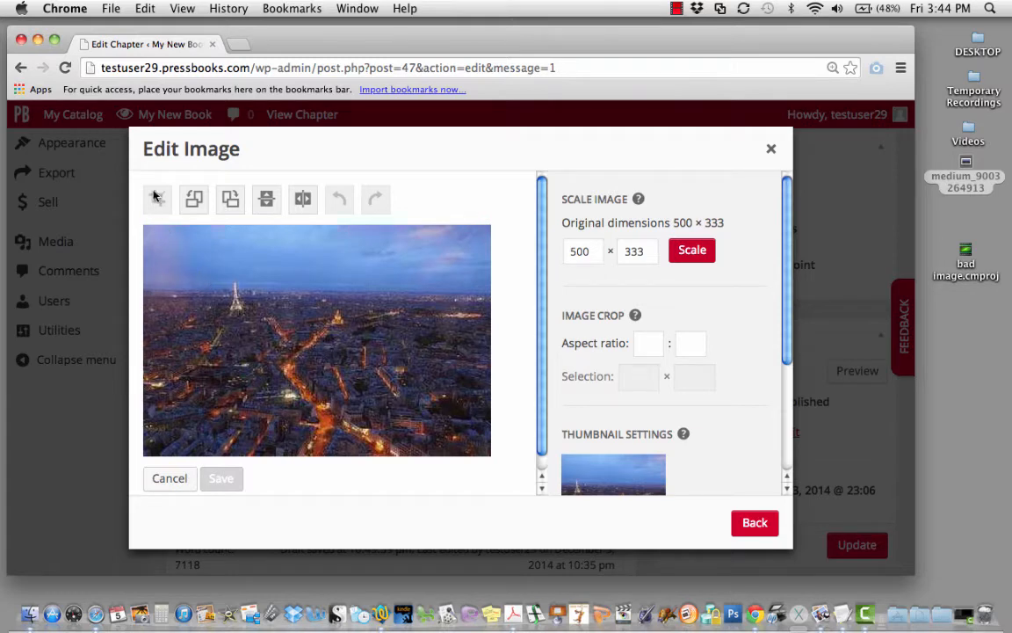
pyautogui.moveTo(157, 199)
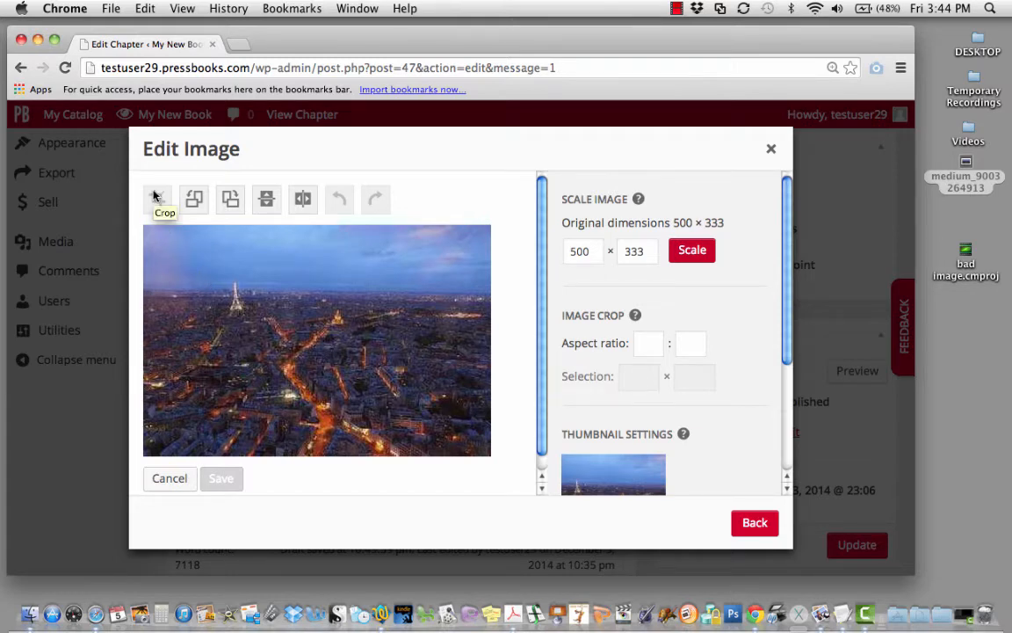
pyautogui.moveTo(231, 199)
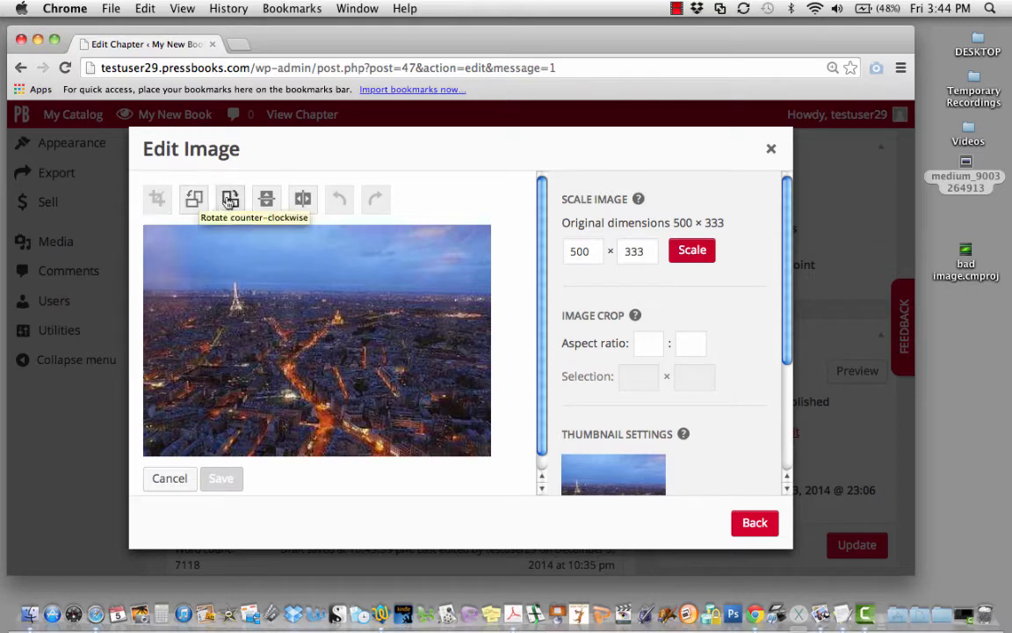
pyautogui.moveTo(266, 199)
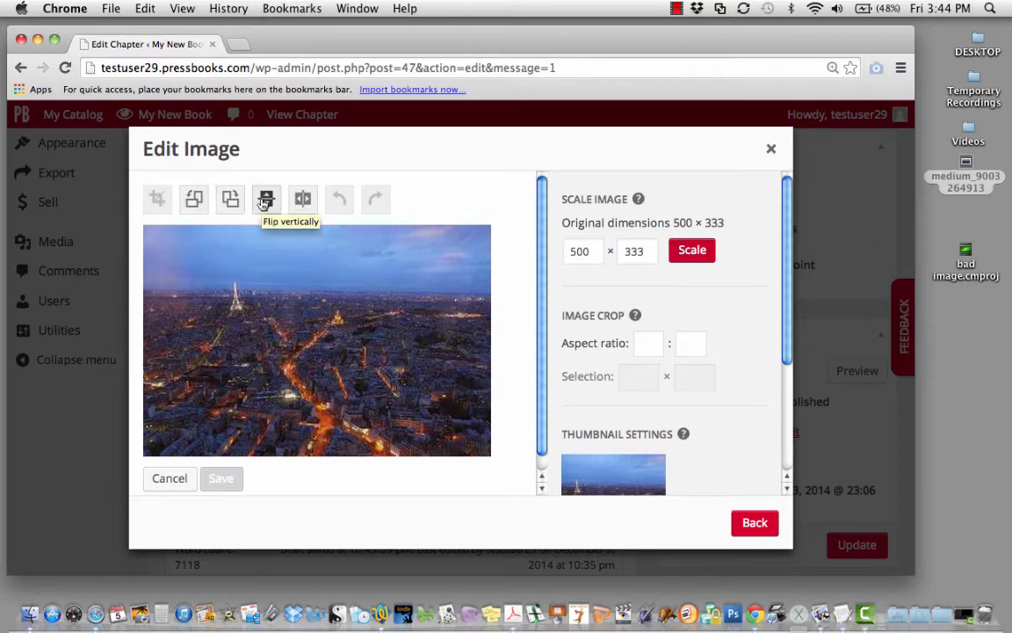
pyautogui.moveTo(338, 200)
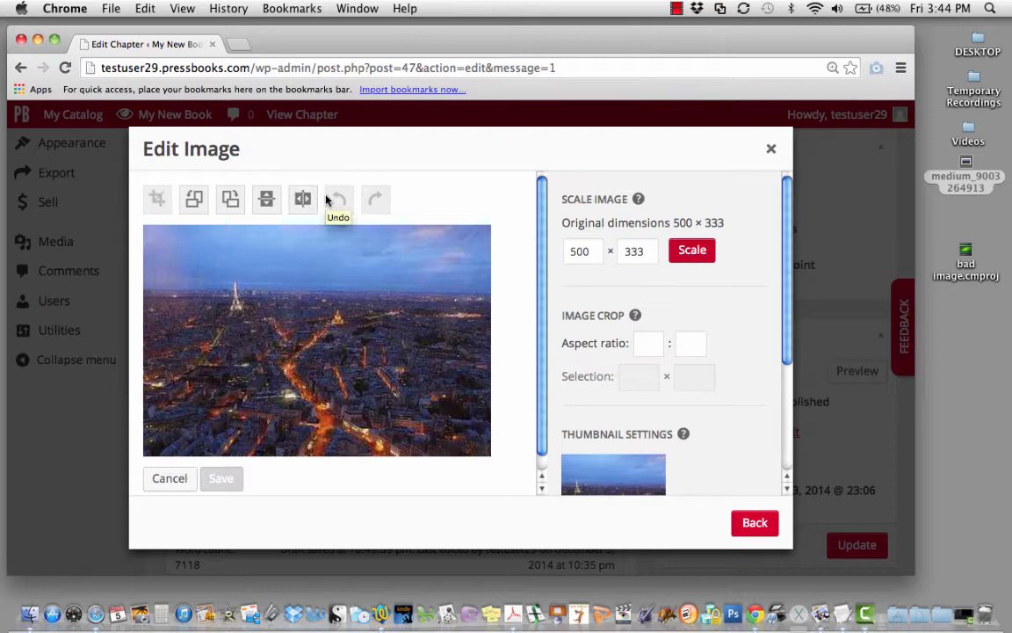
pyautogui.moveTo(580, 269)
pyautogui.write('250')
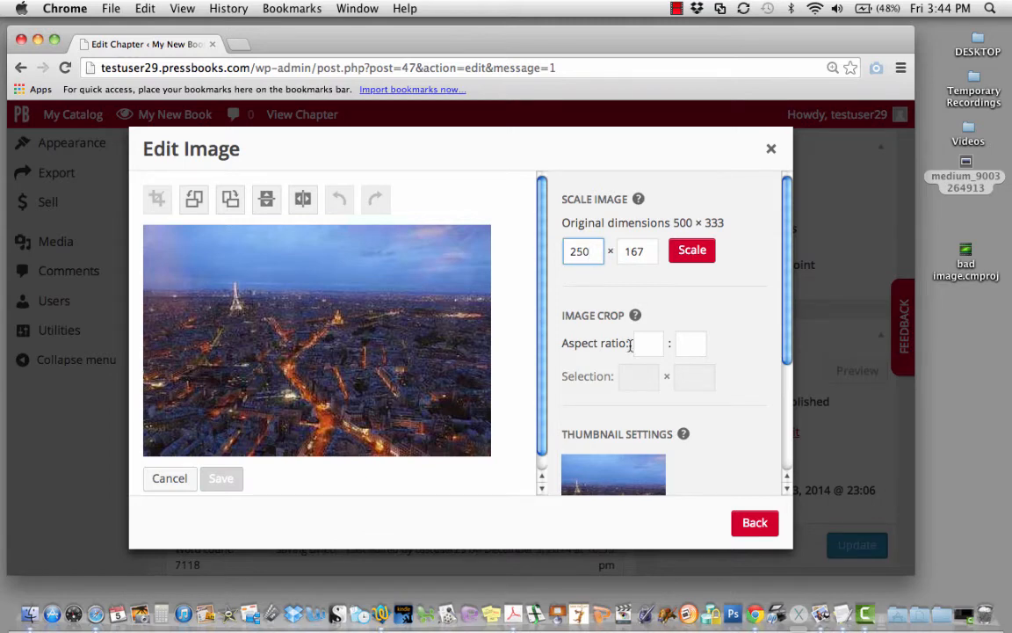
# Scale the Paris photo from 500 × 333 to 251 × 167 pixels
pyautogui.click(649, 343)
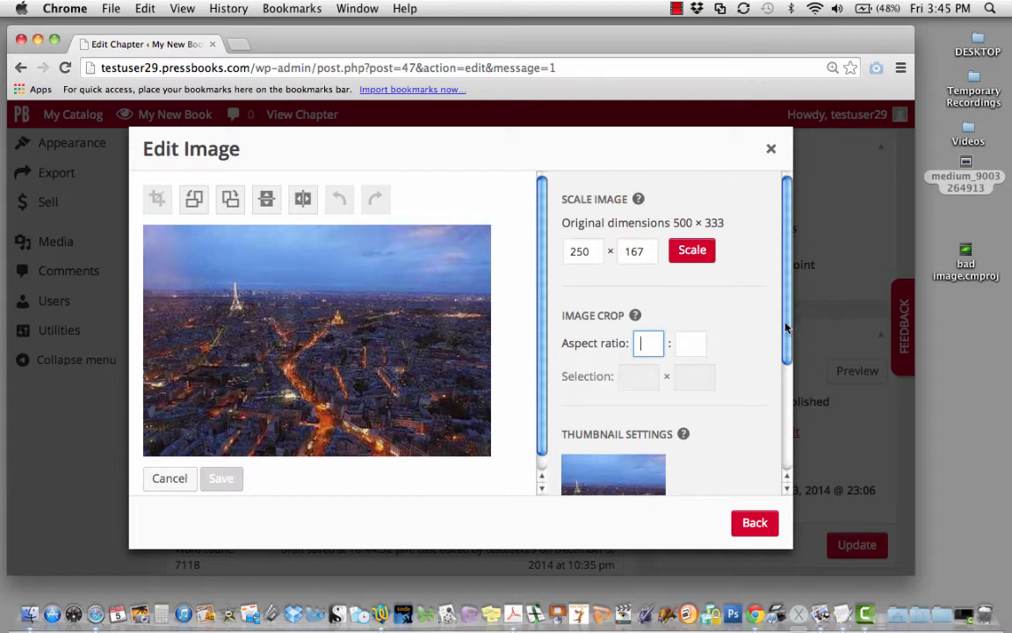
pyautogui.scroll(-3)
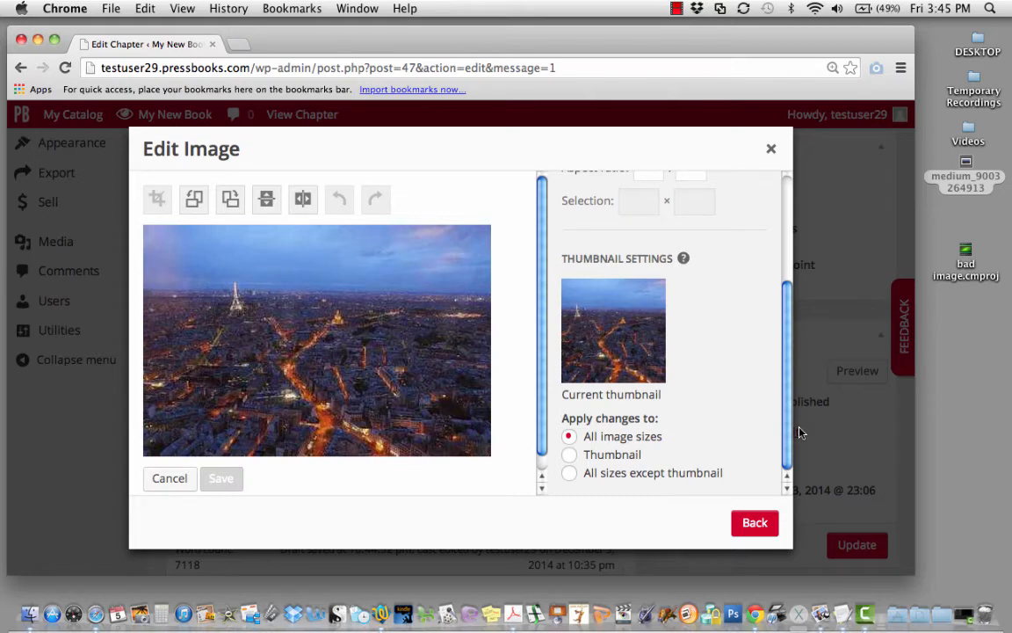
pyautogui.scroll(3)
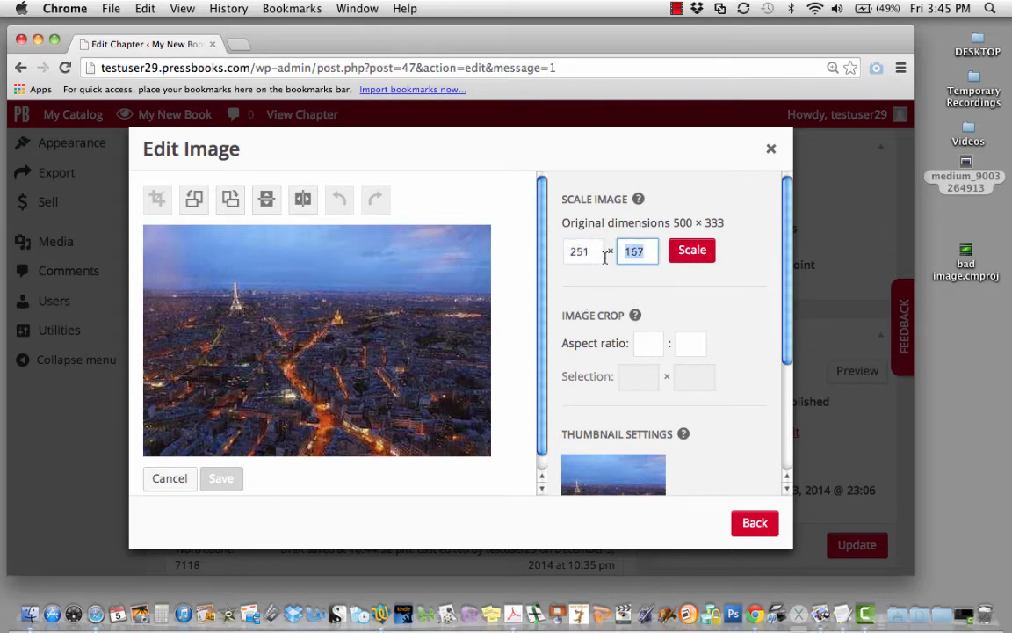
pyautogui.click(692, 250)
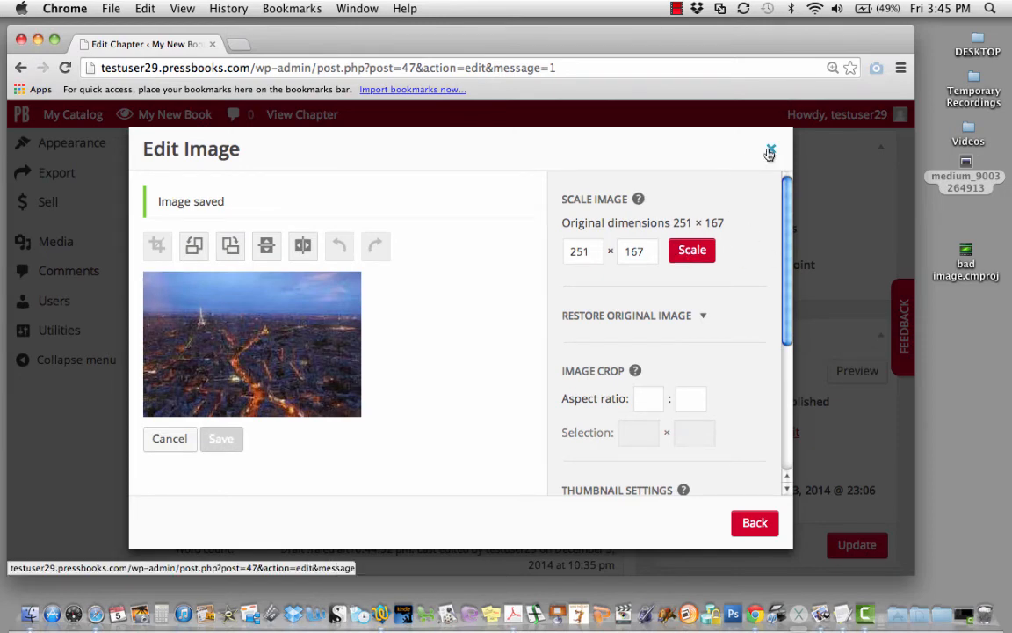
# Change the caption to 'I can edit my caption here too.' and update the chapter
pyautogui.click(770, 153)
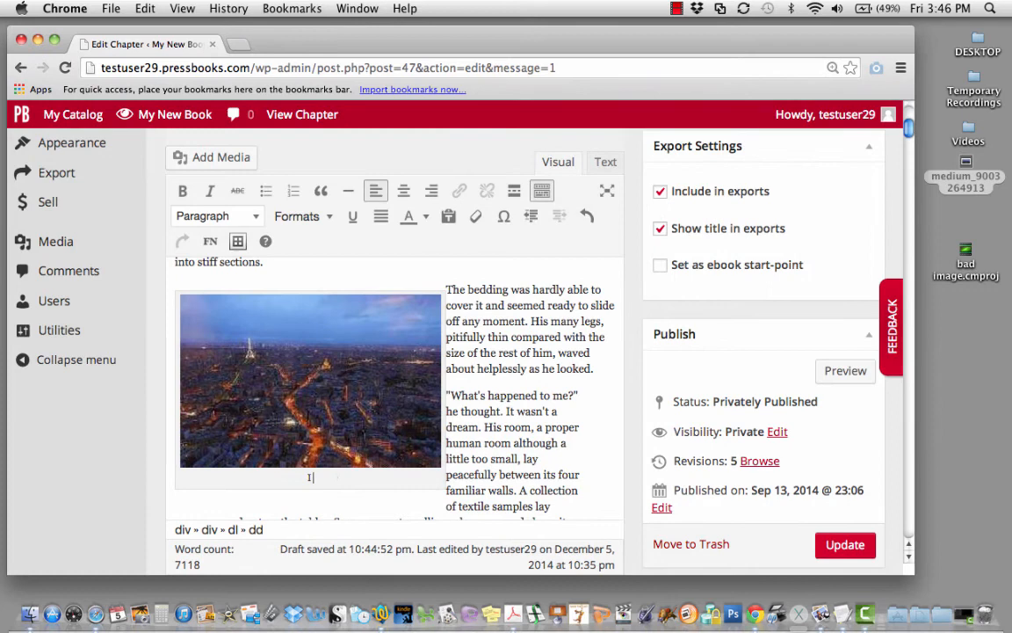
pyautogui.write('I can edit my caption here too.')
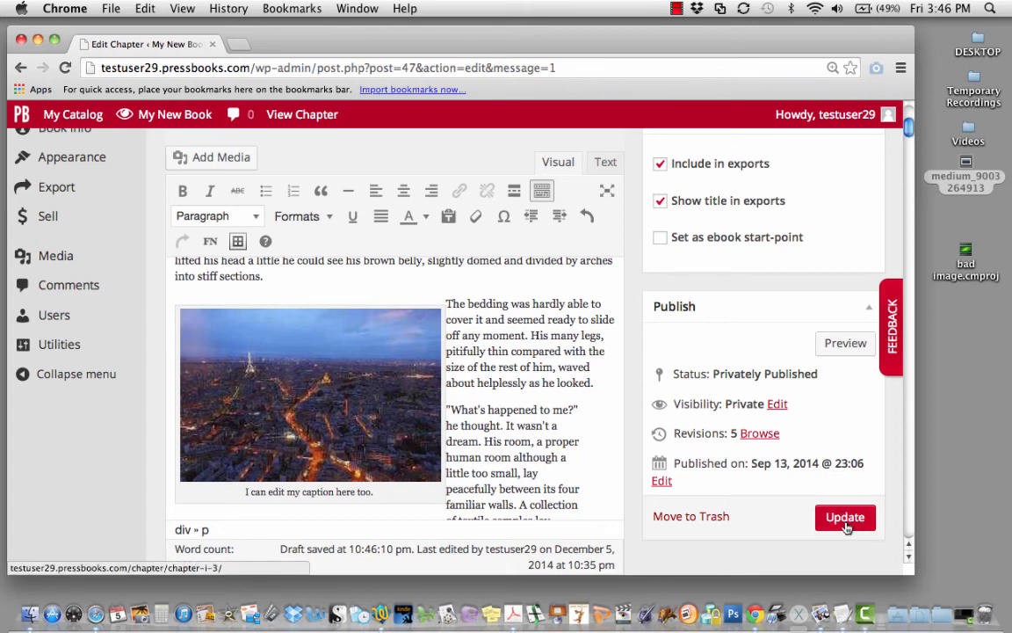
pyautogui.click(844, 517)
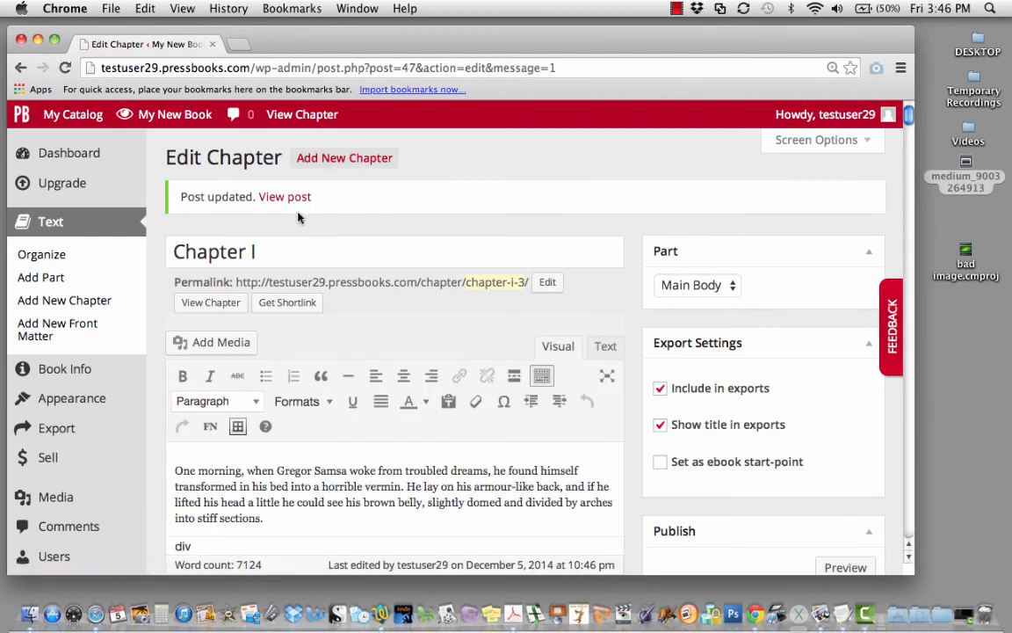
# Open View post and scroll down to the resized, captioned Paris photo
pyautogui.click(285, 196)
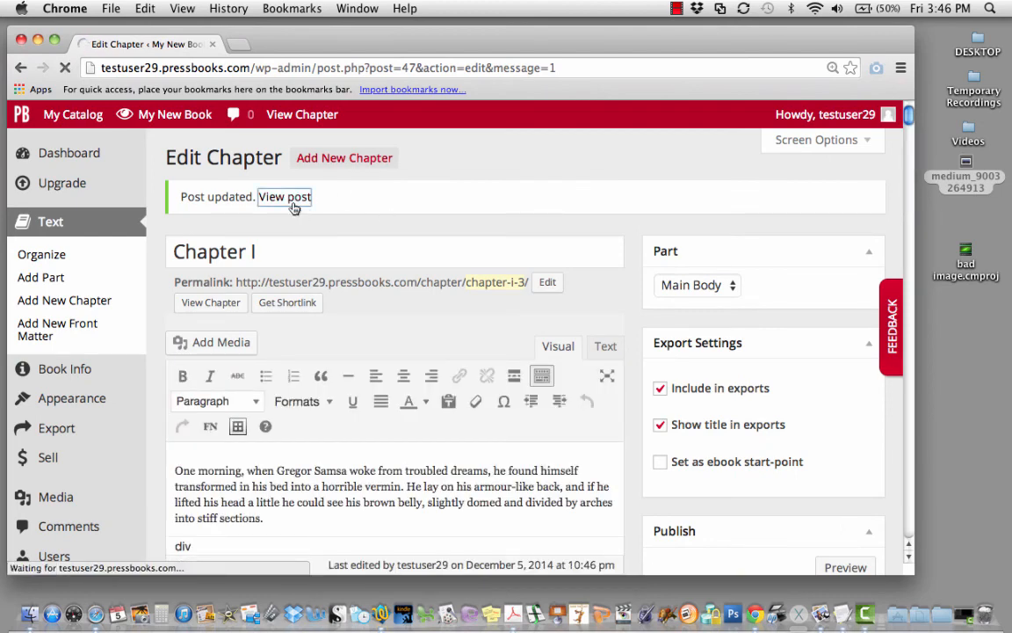
pyautogui.click(285, 196)
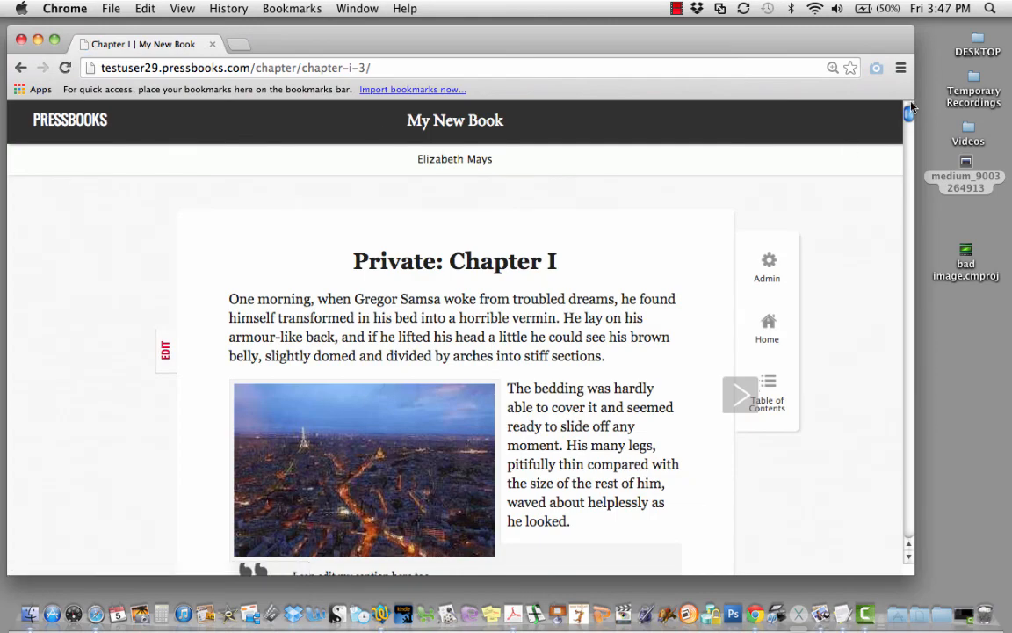
pyautogui.scroll(-3)
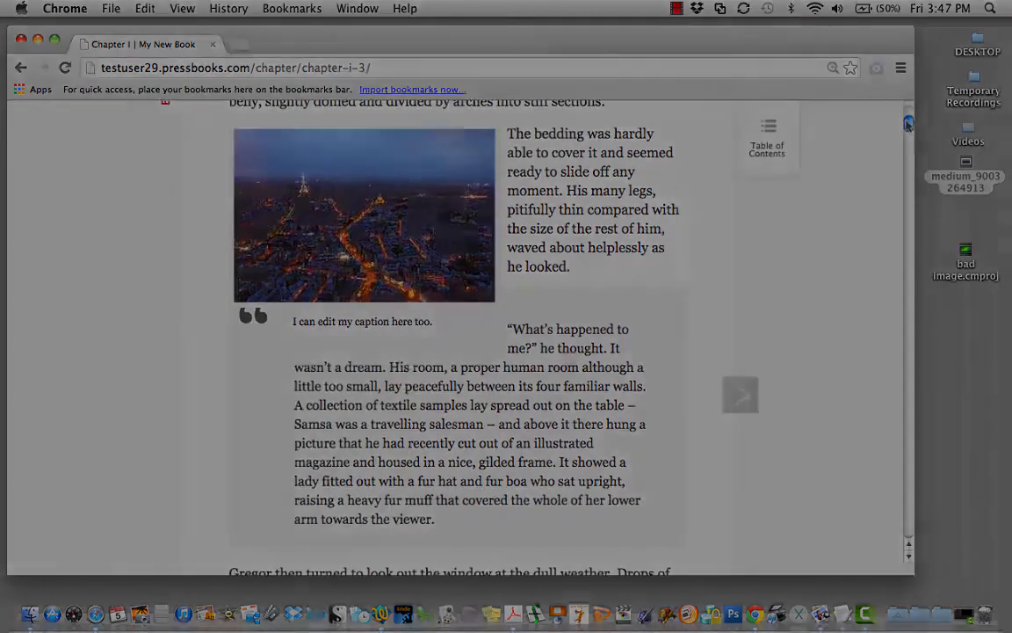